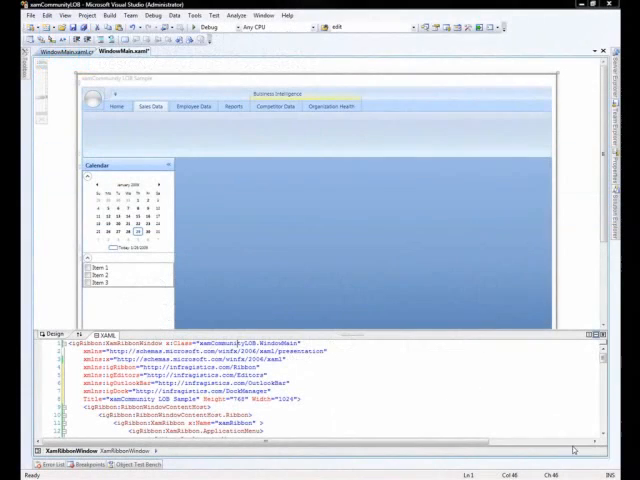
pyautogui.moveTo(52, 130)
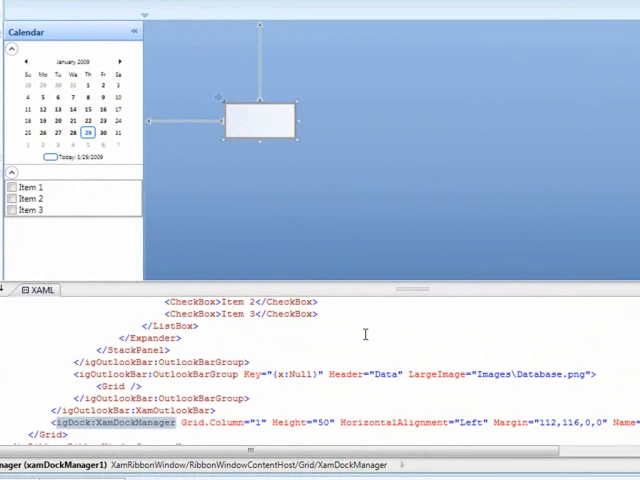
pyautogui.moveTo(292, 422)
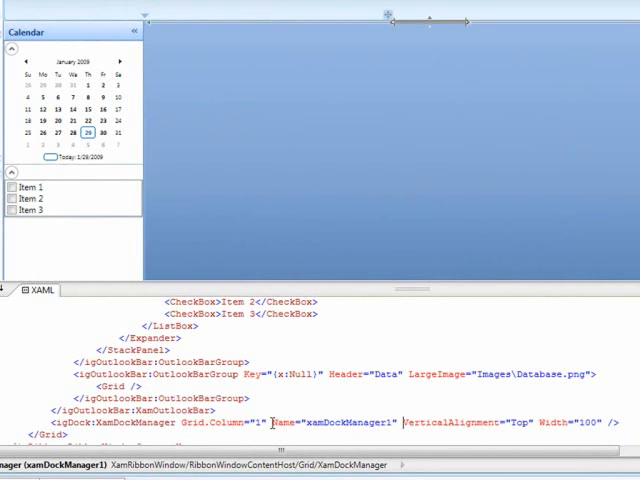
# Step: Delete the leftover alignment and width attributes so the XamDockManager keeps only Grid.Column and Name
pyautogui.doubleClick(500, 422)
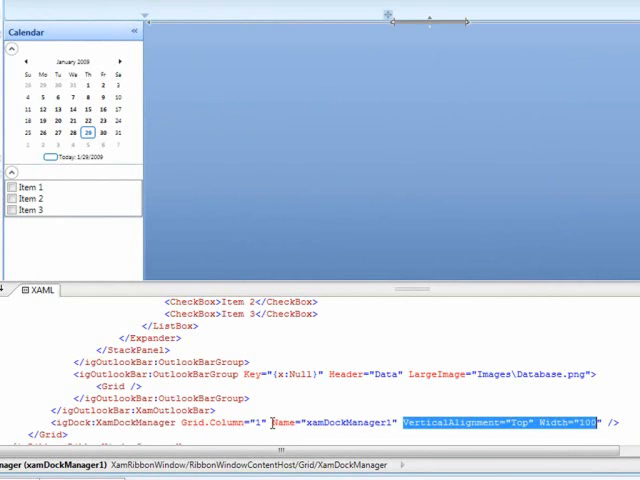
pyautogui.press('Delete')
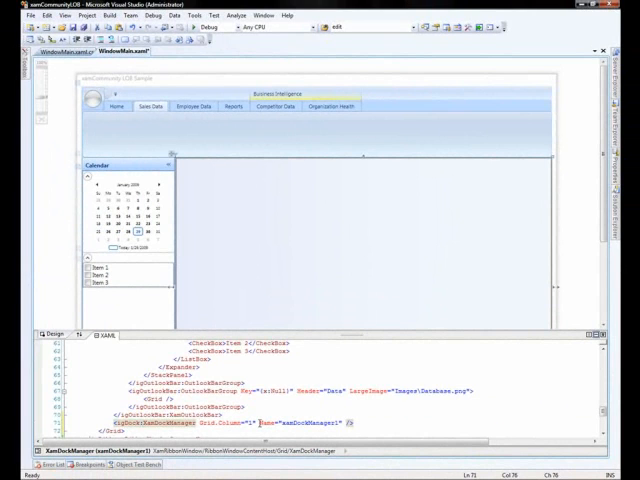
# Step: Scroll the Properties window through the XamDockManager's pane settings
pyautogui.scroll(-3)
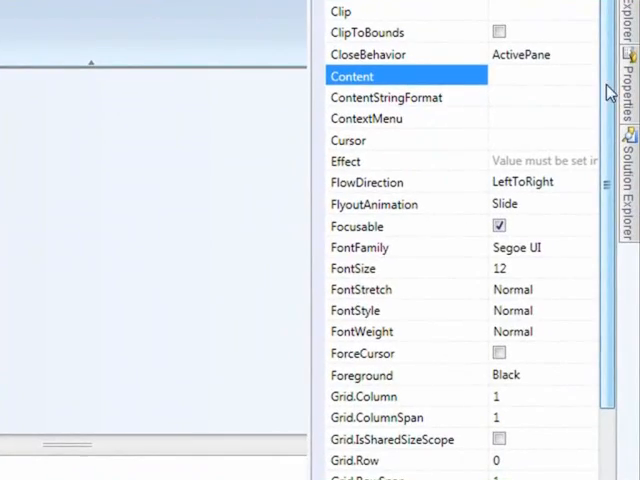
# Step: Set the SplitPane's InitialLocation to DockedRight and SplitterOrientation to Horizontal
pyautogui.scroll(-3)
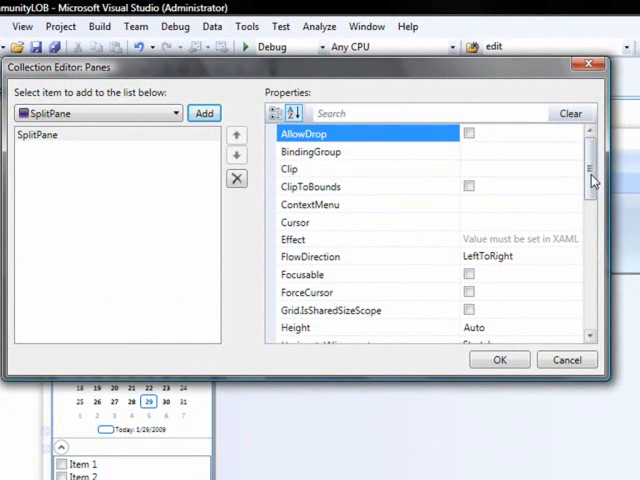
pyautogui.scroll(-3)
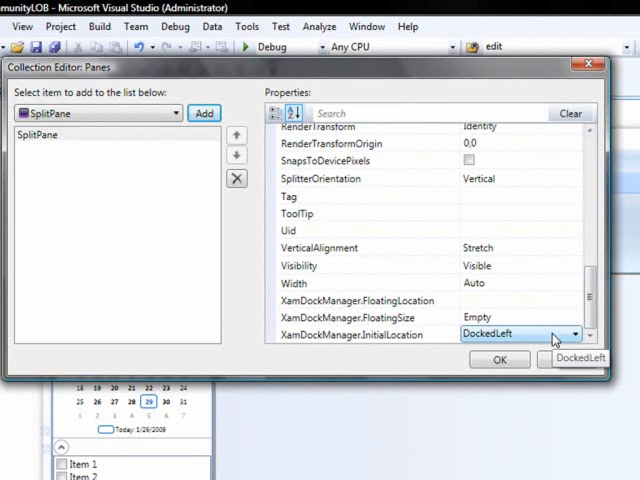
pyautogui.click(580, 334)
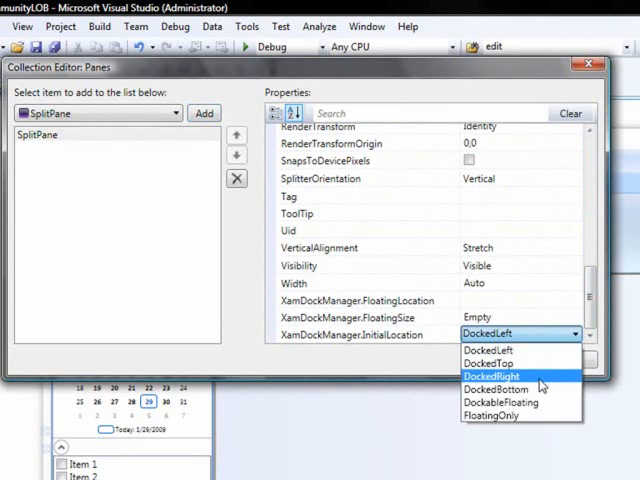
pyautogui.click(488, 376)
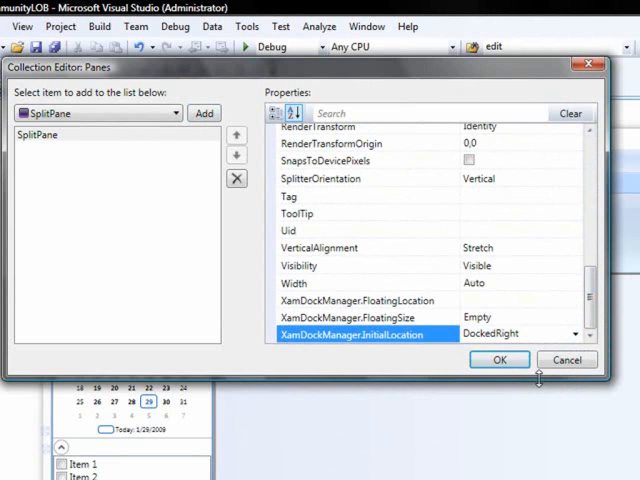
pyautogui.click(520, 178)
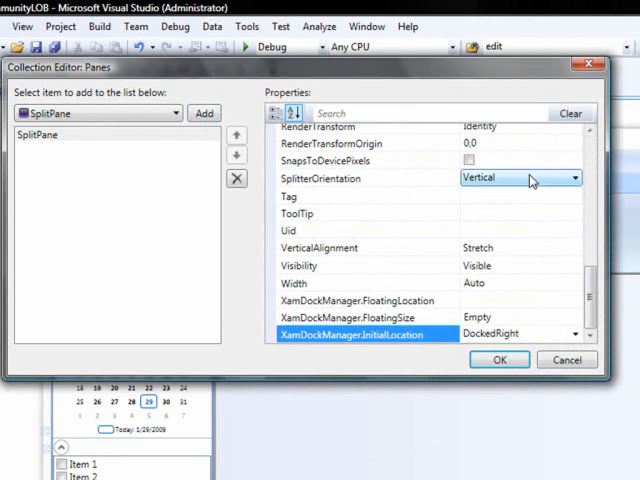
pyautogui.click(520, 178)
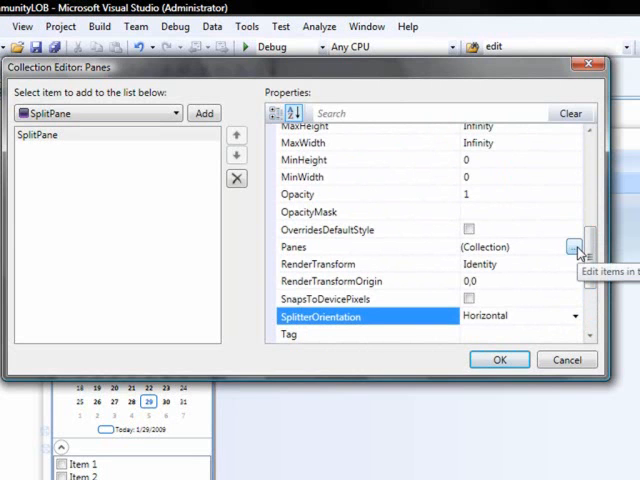
# Step: Add a ContentPane headed 'Employee Data' to the SplitPane's Panes collection
pyautogui.click(572, 246)
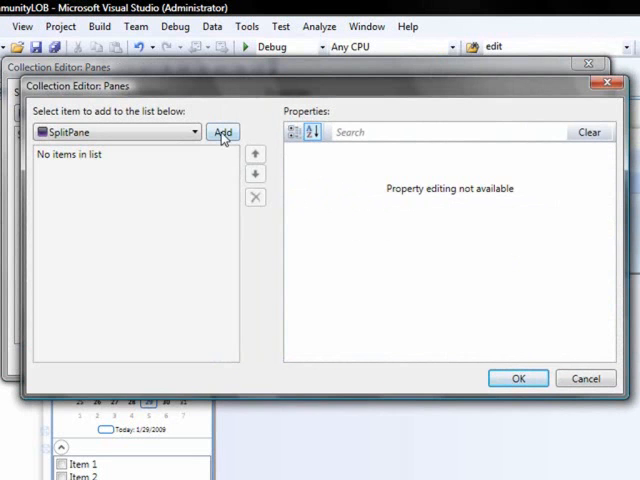
pyautogui.click(196, 132)
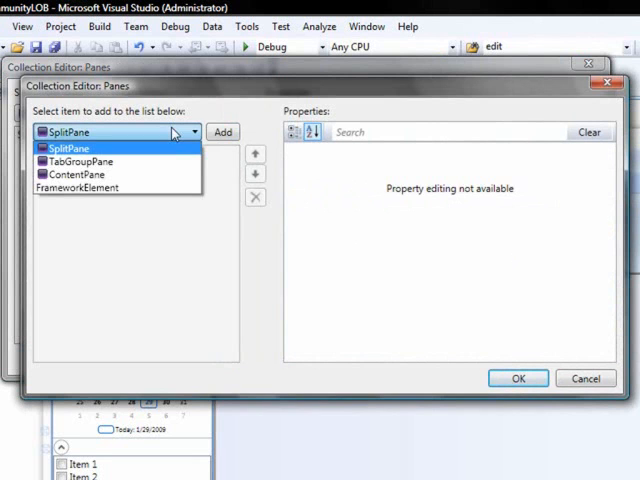
pyautogui.click(76, 174)
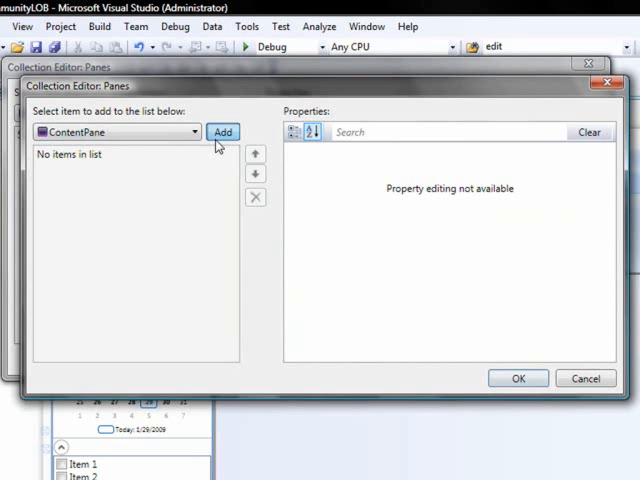
pyautogui.click(222, 132)
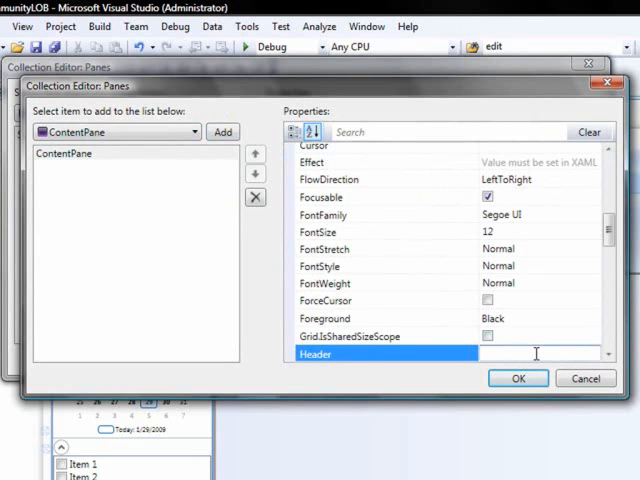
pyautogui.write('E')
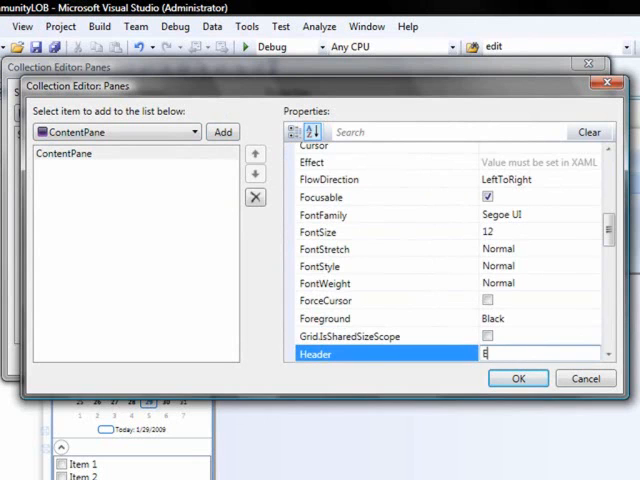
pyautogui.write('Employee Data')
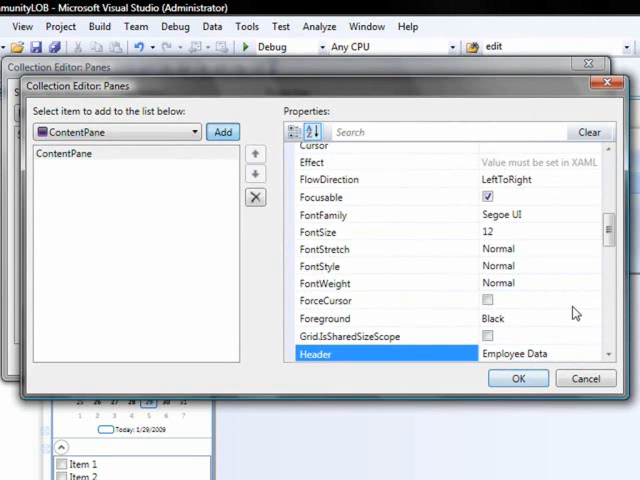
# Step: Add a second ContentPane headed 'Sales Data' and confirm the collection
pyautogui.click(222, 132)
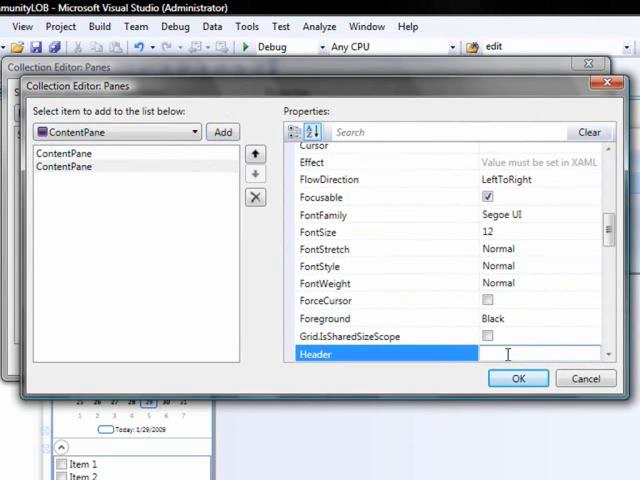
pyautogui.write('Sales Data')
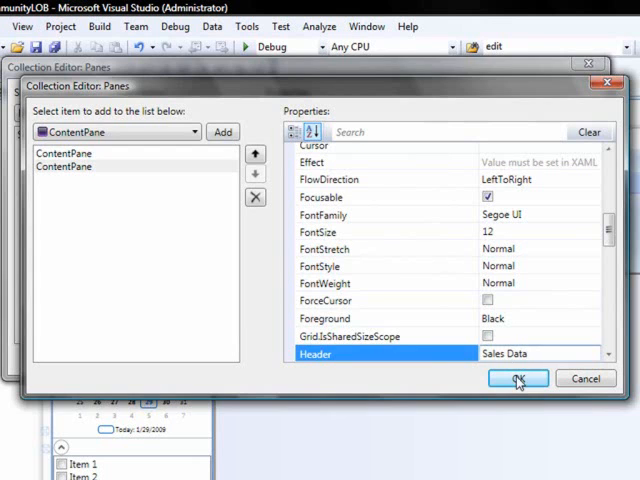
pyautogui.click(516, 378)
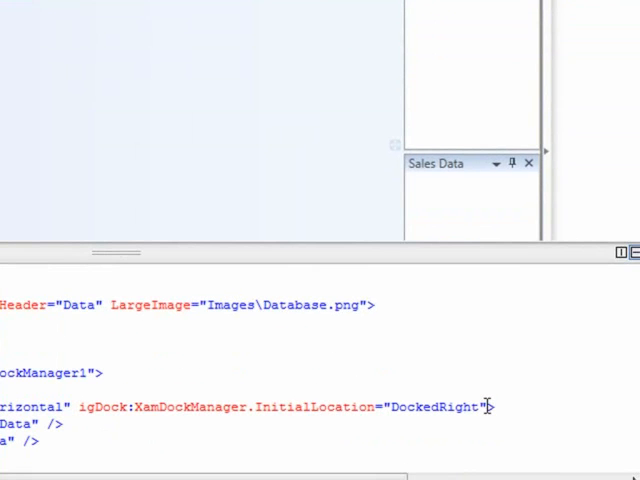
# Step: Add Width="250" to the right-docked igDock:SplitPane element
pyautogui.write('Width="')
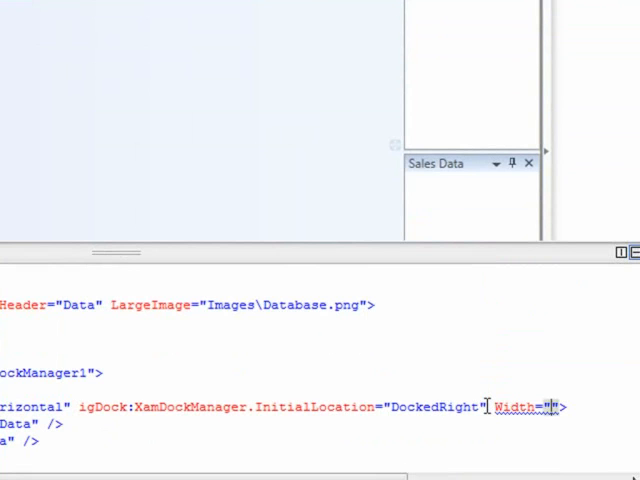
pyautogui.write('250')
pyautogui.write('<igDock:C')
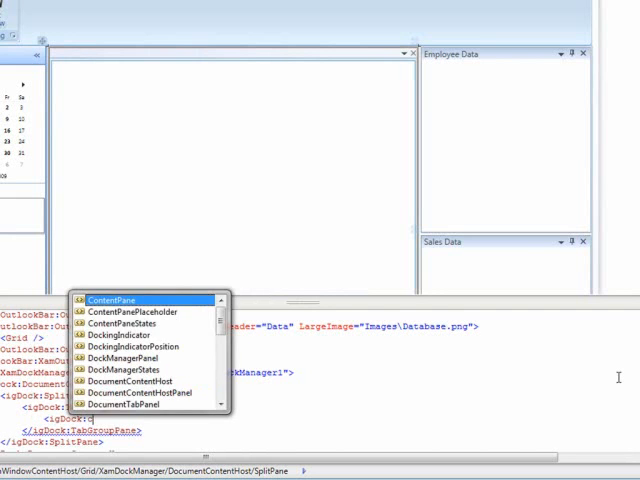
# Step: Add ContentPane elements headed 'XamDataGrid' and 'Reporting' to the tab group
pyautogui.click(112, 300)
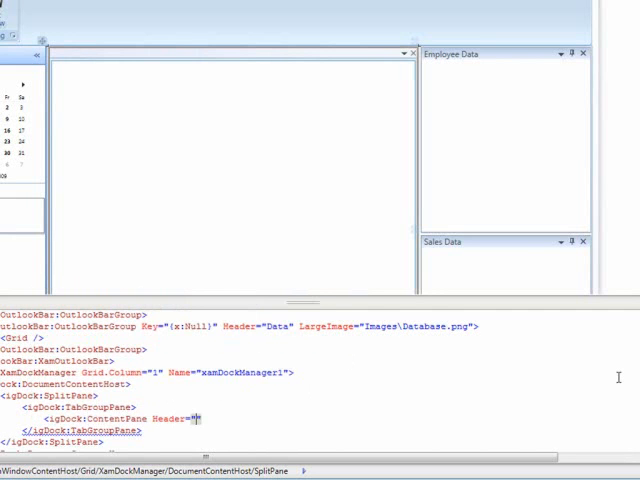
pyautogui.write('X')
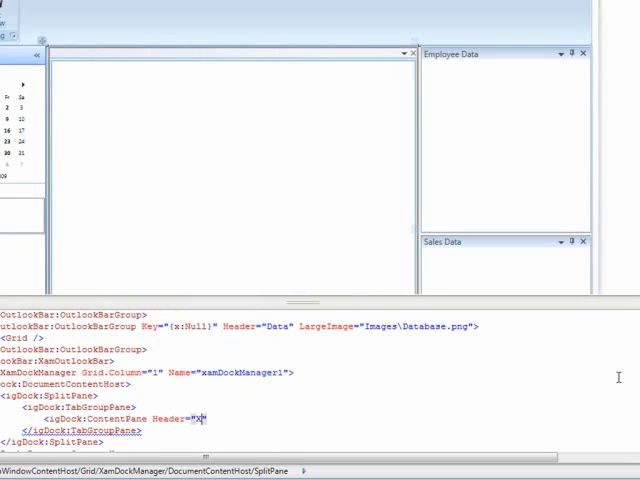
pyautogui.write('amDataGrid')
pyautogui.write('<igDock:ContentPane Header="P')
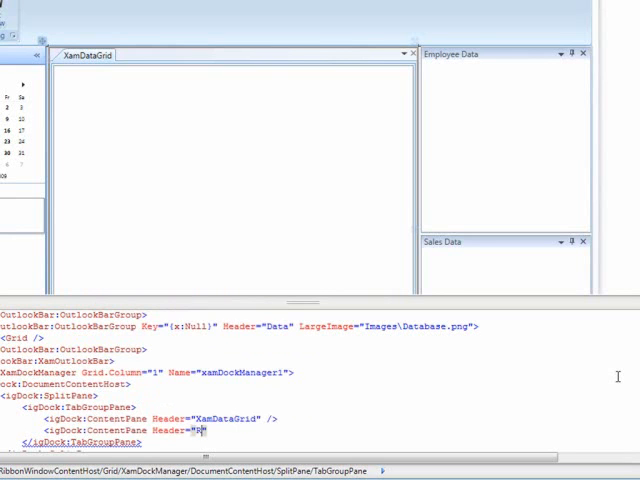
pyautogui.write('eporting')
pyautogui.click(164, 418)
pyautogui.write('x:Name="')
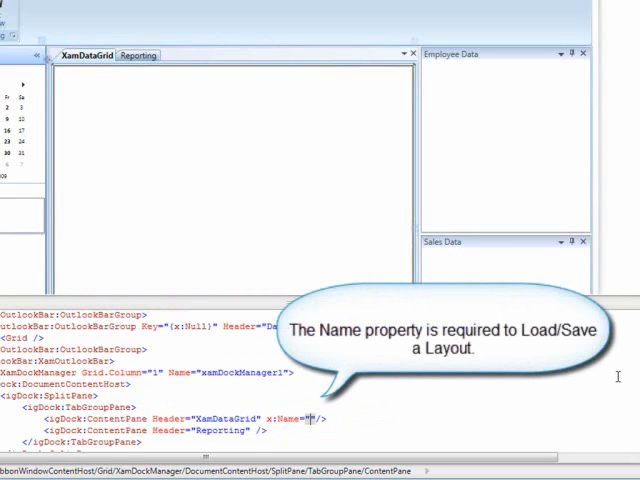
# Step: Name the panes cpXamDataGrid and cpReporting via x:Name attributes
pyautogui.write('cpXamDataGrid')
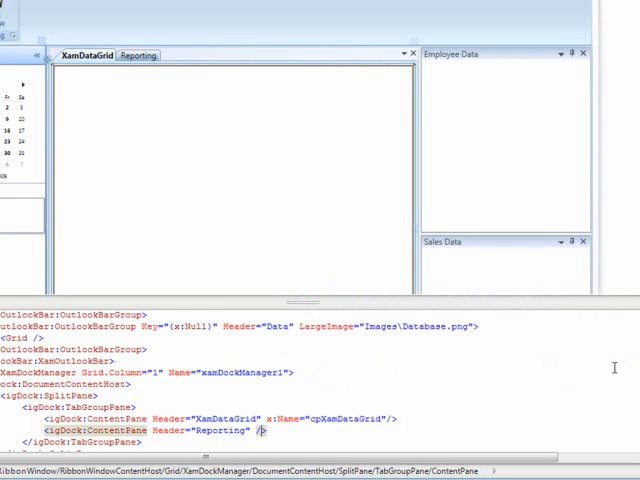
pyautogui.write('x:Name="')
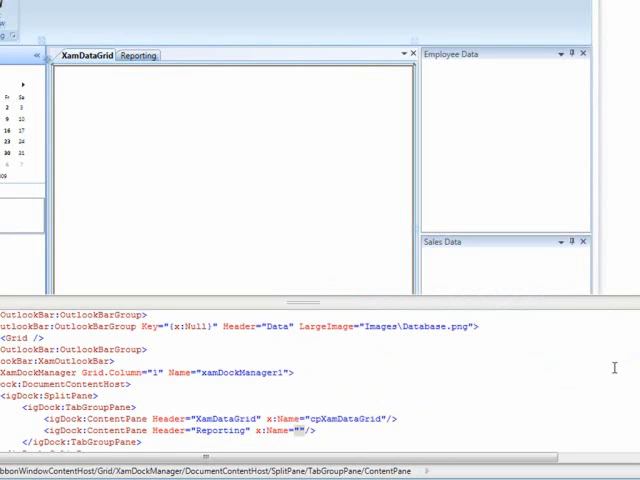
pyautogui.write('cpReports')
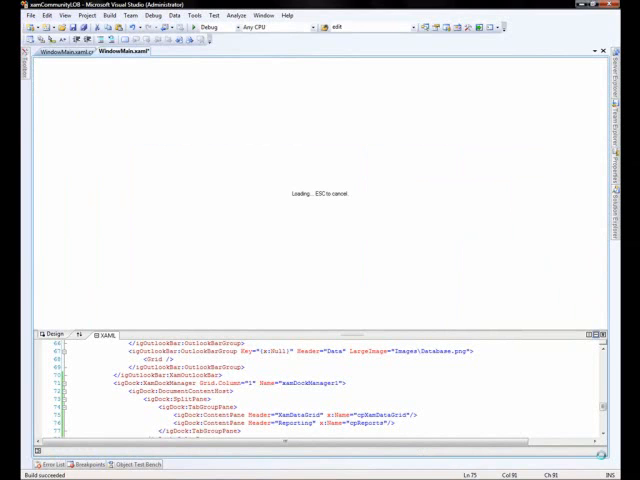
# Step: Run the application to show the ribbon window with XamDataGrid and Reporting tabs
pyautogui.click(164, 28)
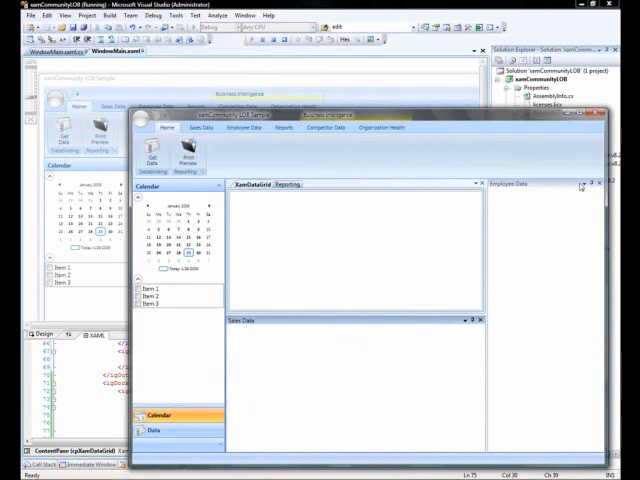
pyautogui.click(582, 184)
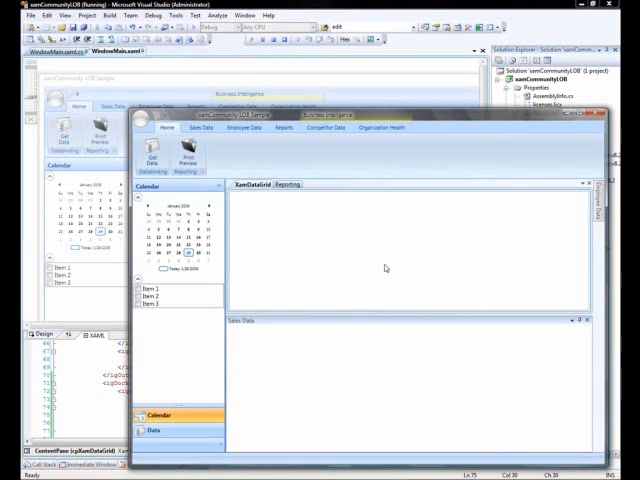
pyautogui.moveTo(542, 184)
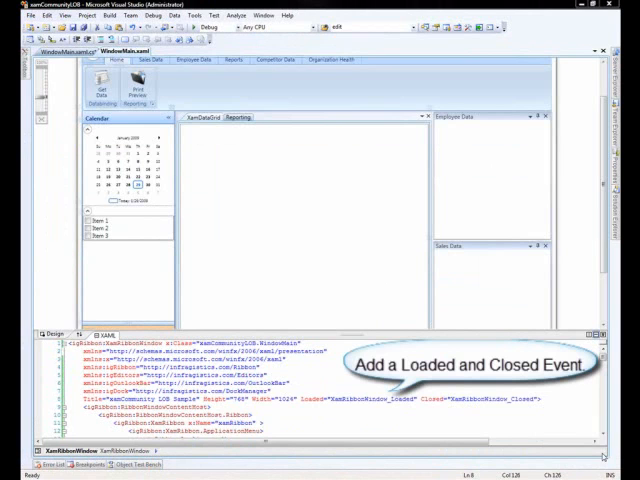
pyautogui.moveTo(380, 336)
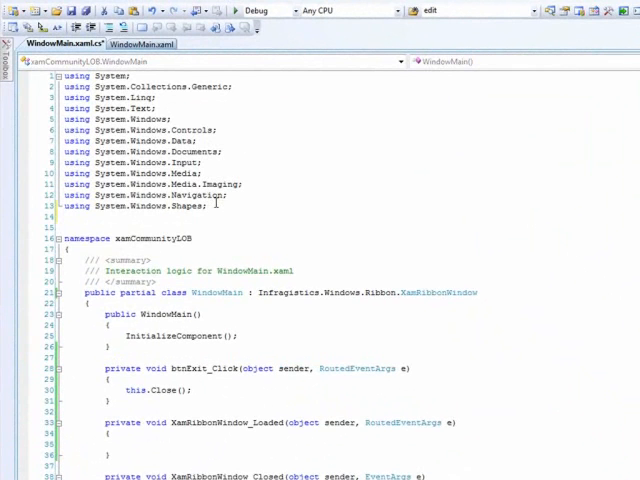
# Step: Add 'using System.IO;' and start a try block in XamRibbonWindow_Loaded
pyautogui.write('using System.IO;')
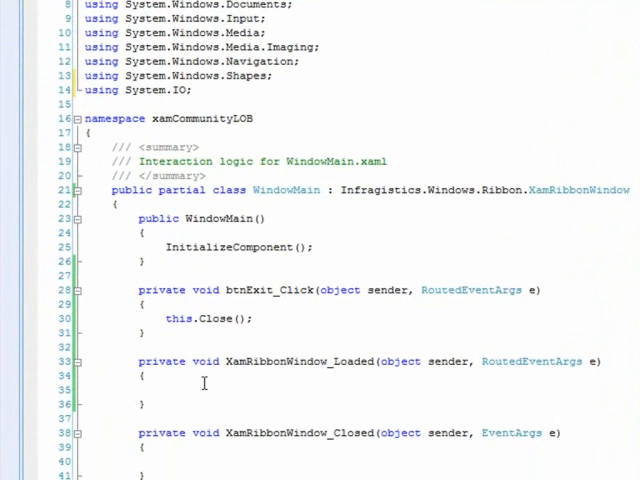
pyautogui.write('try')
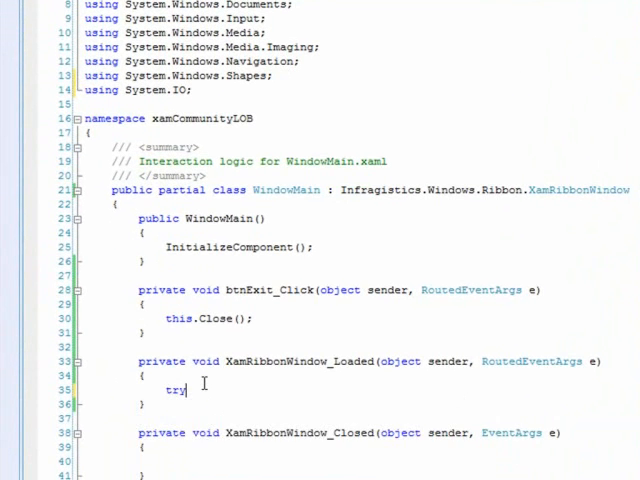
pyautogui.press('Return')
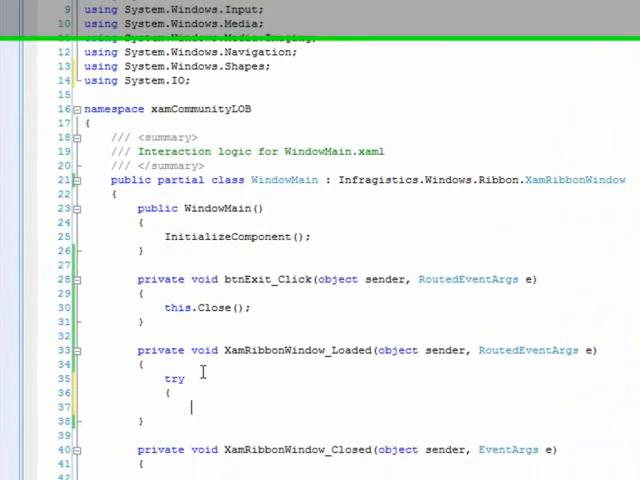
# Step: Complete the catch (Exception ex) block and leave a blank line inside try
pyautogui.write('catch(')
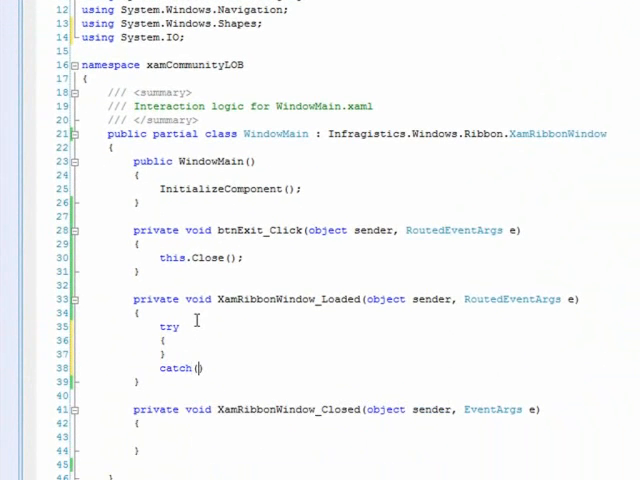
pyautogui.write('Exception e')
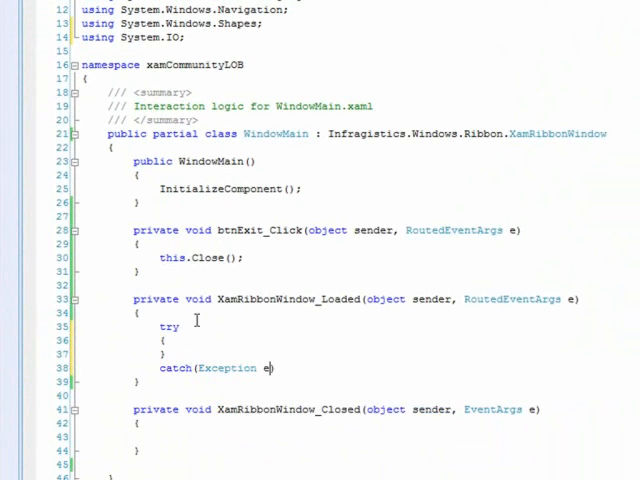
pyautogui.write('x')
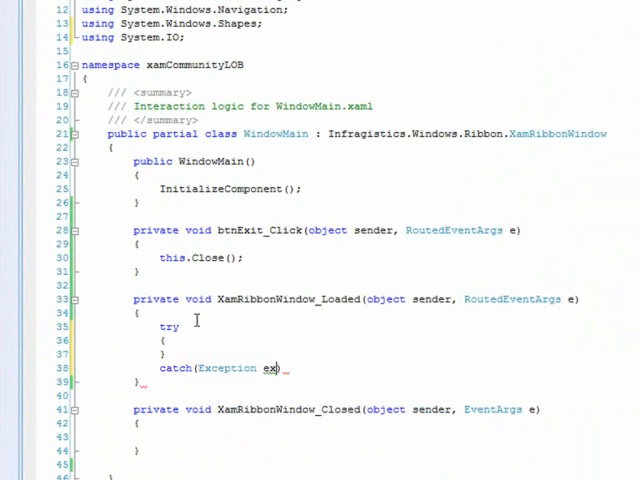
pyautogui.press('enter')
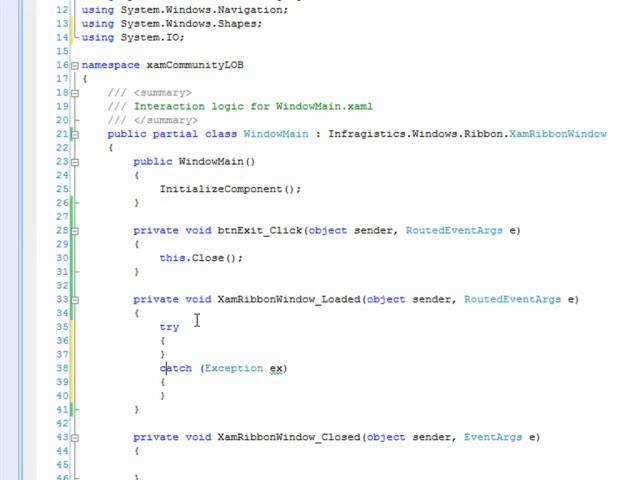
pyautogui.press('enter')
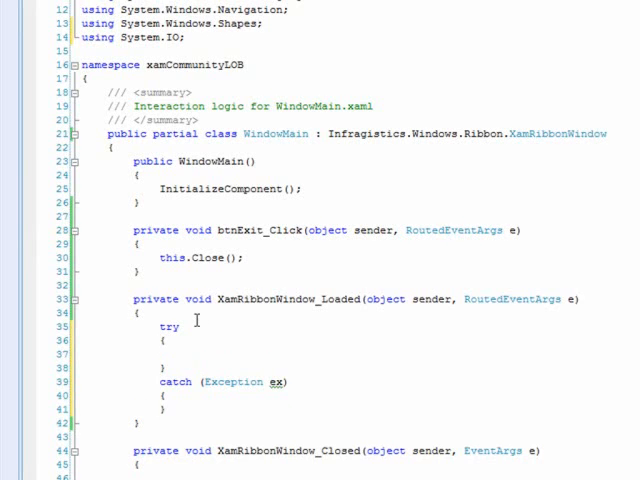
pyautogui.scroll(-3)
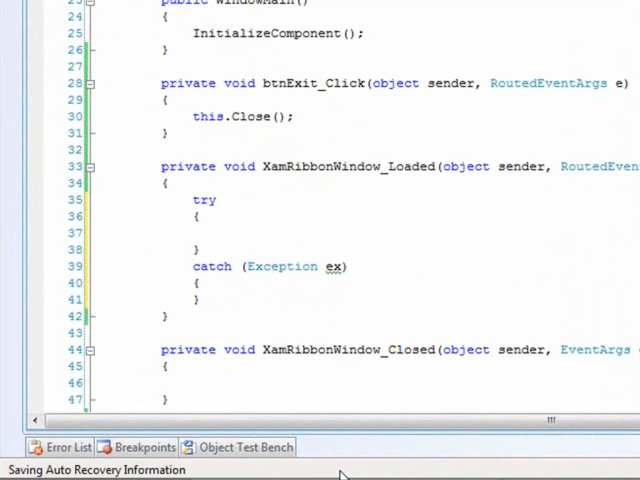
# Step: Create FileStream fs opening "layout.xml" with FileMode.Open and FileAccess.Read
pyautogui.write('FileStream fs')
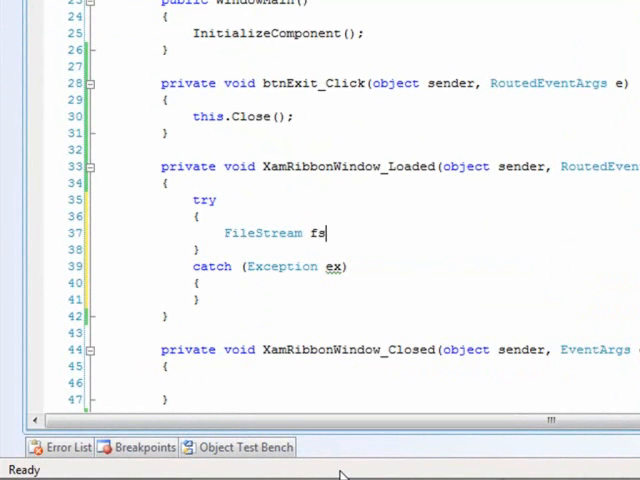
pyautogui.write('= new FileStream')
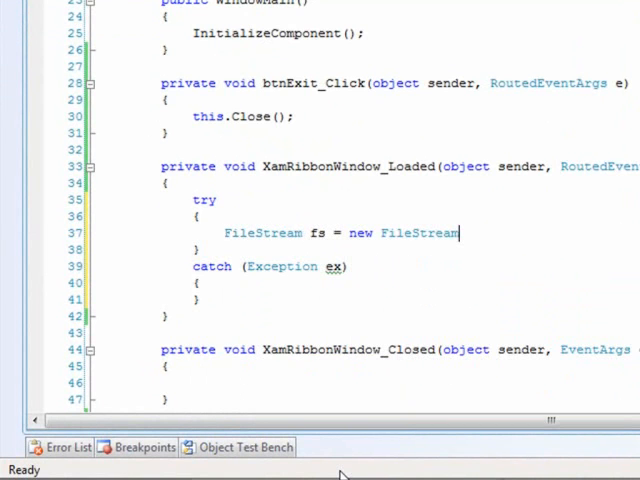
pyautogui.write('(')
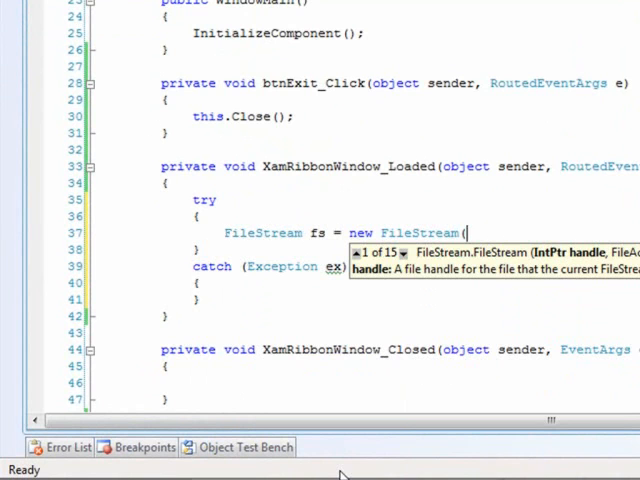
pyautogui.write('"layout.xml')
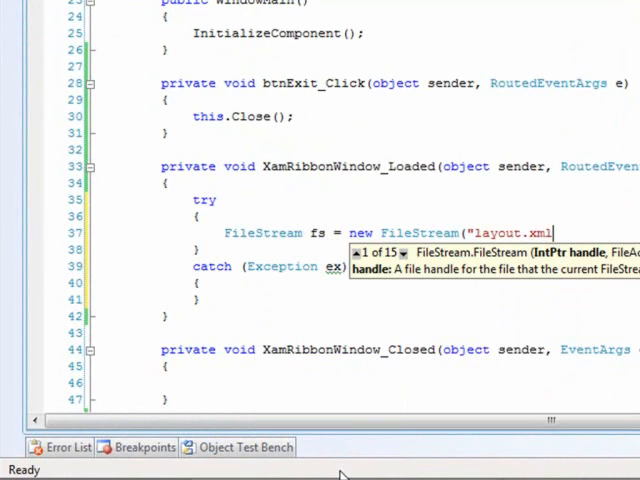
pyautogui.write('"')
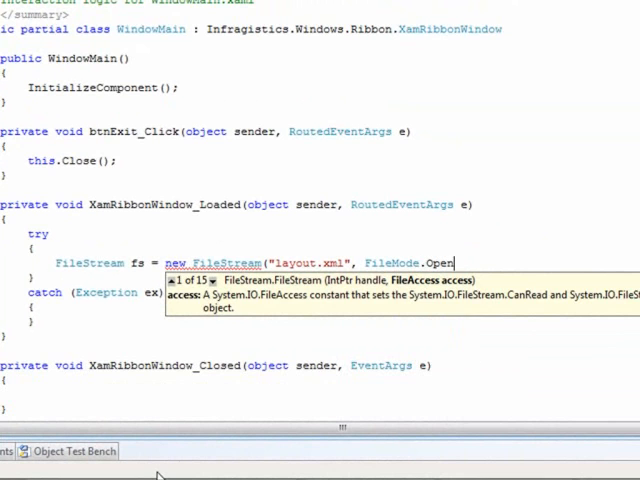
pyautogui.write(',')
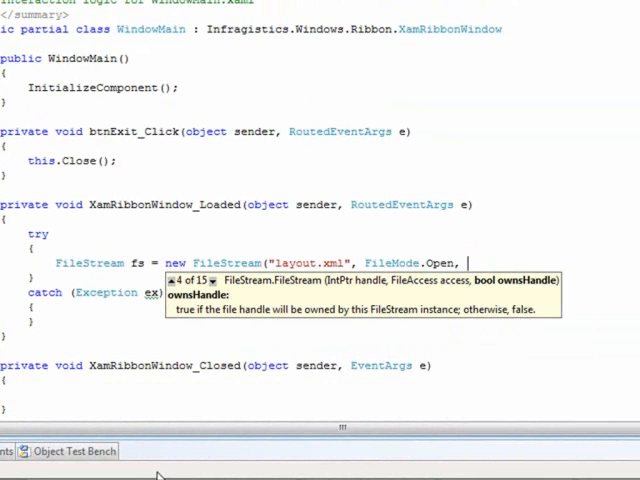
pyautogui.write('FileAccess.Read);')
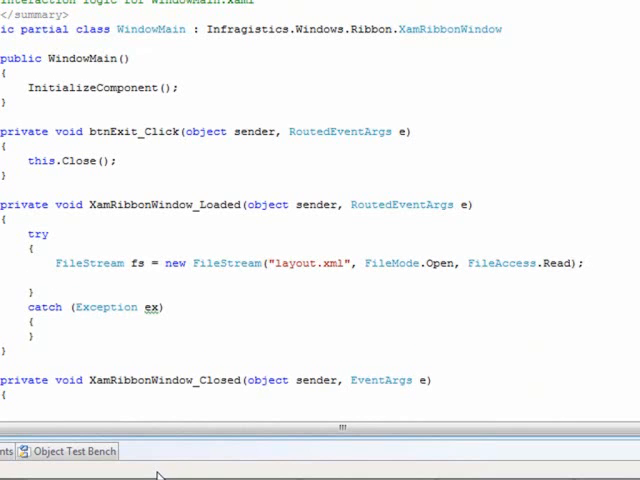
# Step: Call this.xamDockManager1.LoadLayout(fs) after the file stream line
pyautogui.click(60, 276)
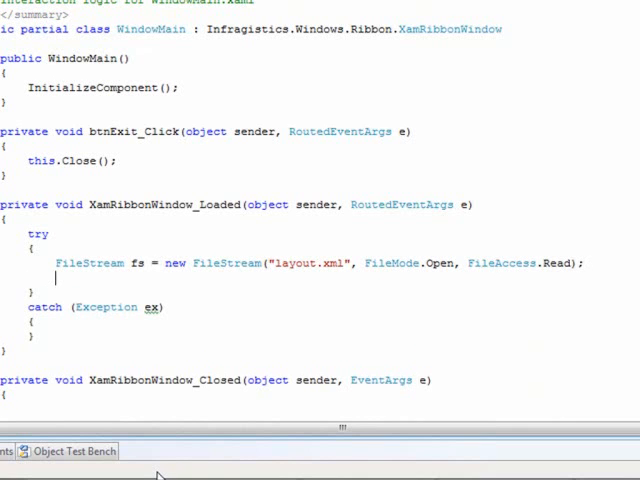
pyautogui.write('t')
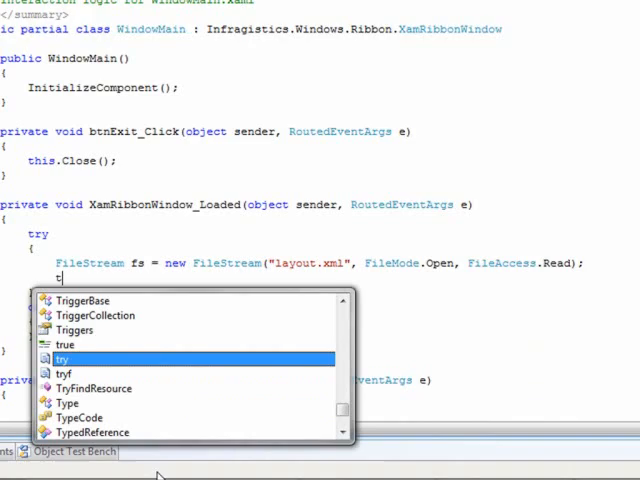
pyautogui.write('this.xamDockManager1')
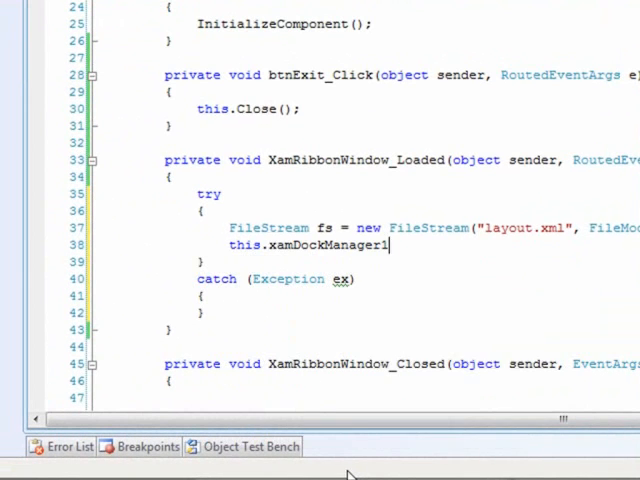
pyautogui.write('lo')
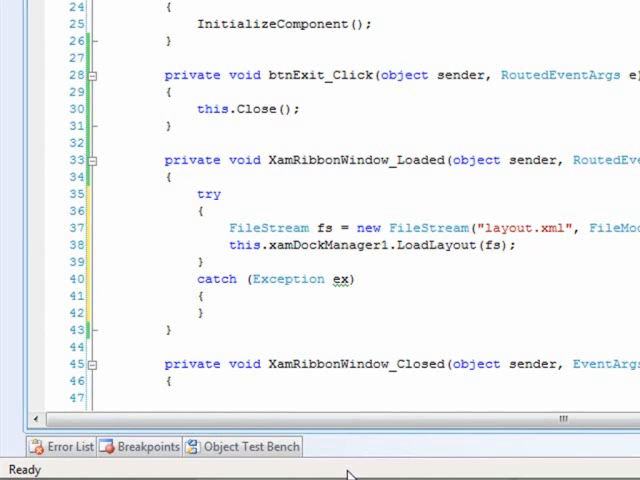
pyautogui.click(516, 246)
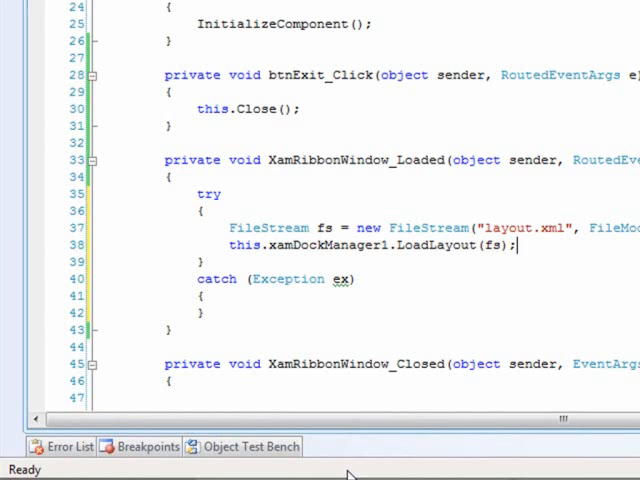
pyautogui.scroll(3)
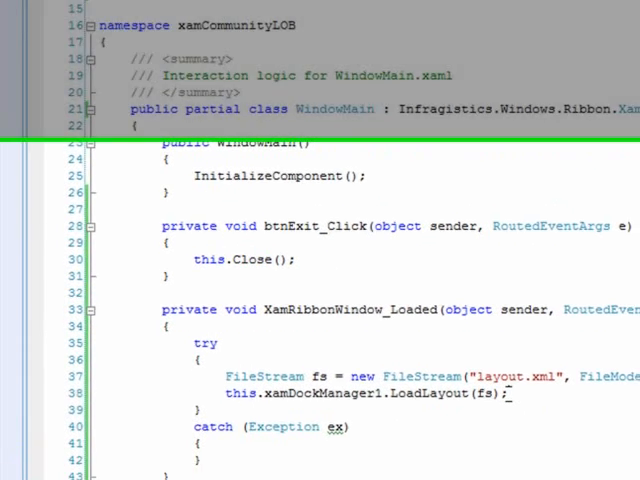
# Step: In XamRibbonWindow_Closed, add a try block creating "layout.xml" with FileMode.Create and FileAccess.Write
pyautogui.scroll(-3)
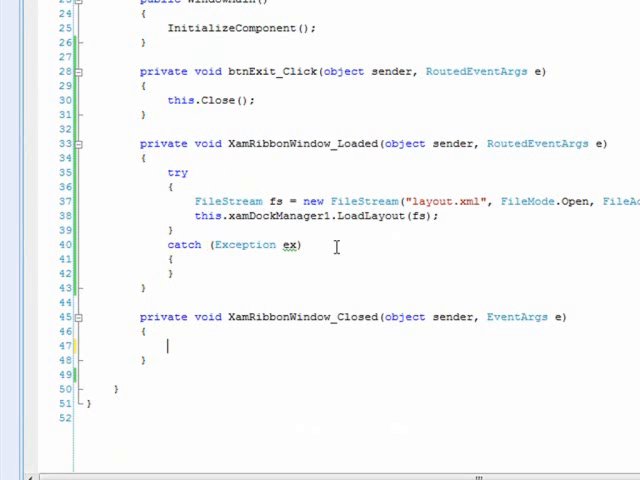
pyautogui.write('try')
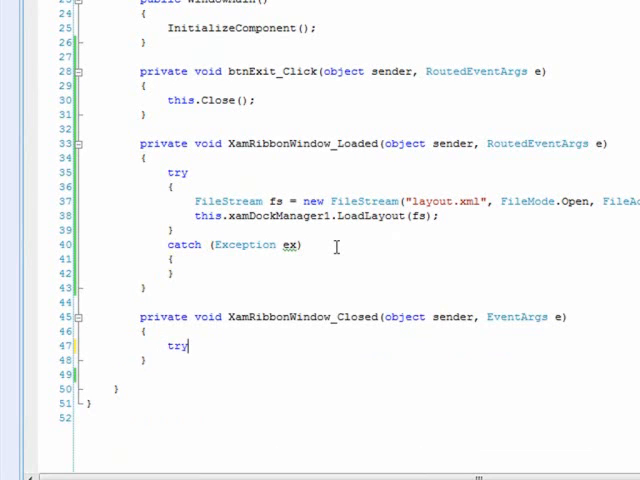
pyautogui.write('{')
pyautogui.write('FileStream fs = new FileStream("layout.xml')
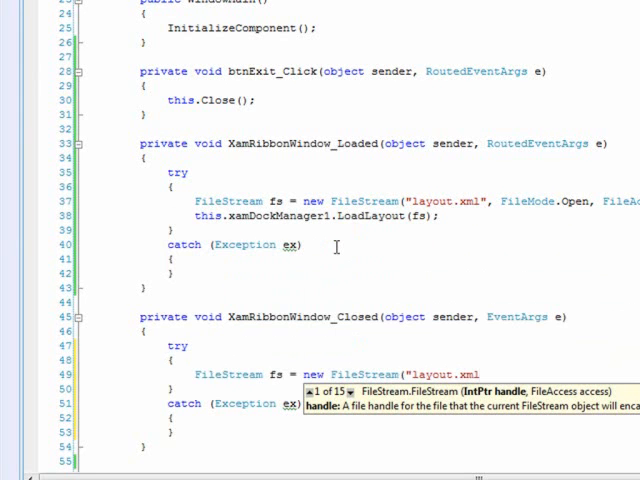
pyautogui.write('", FileMode')
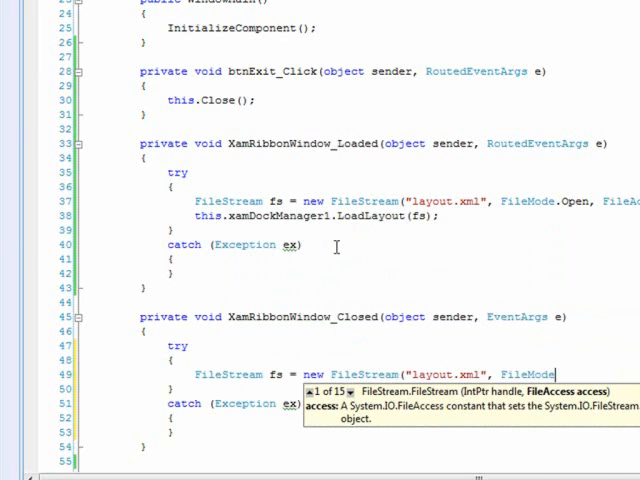
pyautogui.write('Create,')
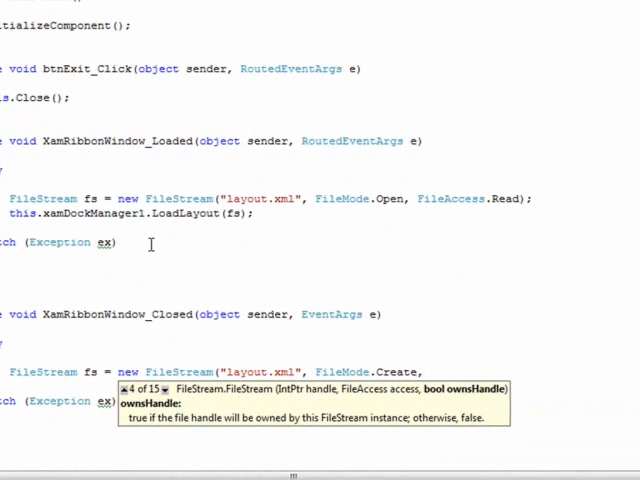
pyautogui.write('Filea')
pyautogui.write('this.xamDockManager1')
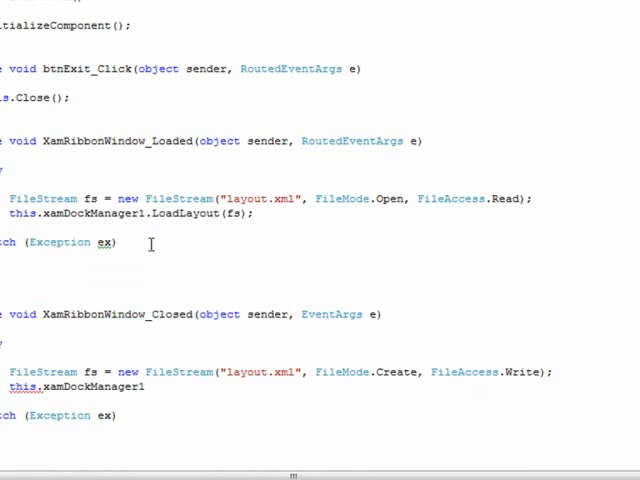
# Step: Call this.xamDockManager1.SaveLayout(fs) to save the dock layout
pyautogui.write('.SaveLayout(')
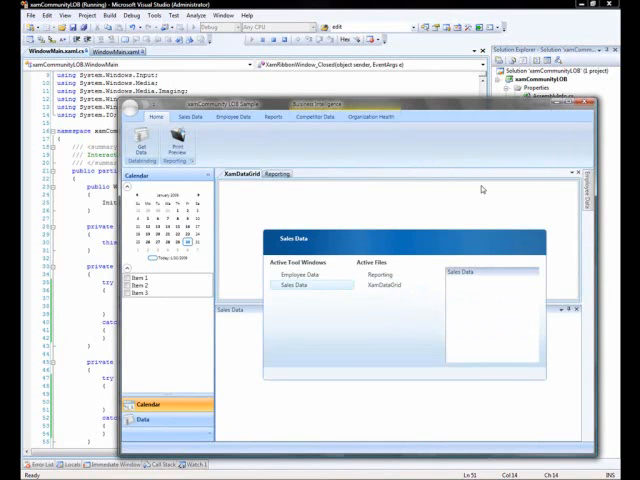
# Step: Rearrange a docked pane in the running app, close it, and relaunch with F5
pyautogui.click(300, 276)
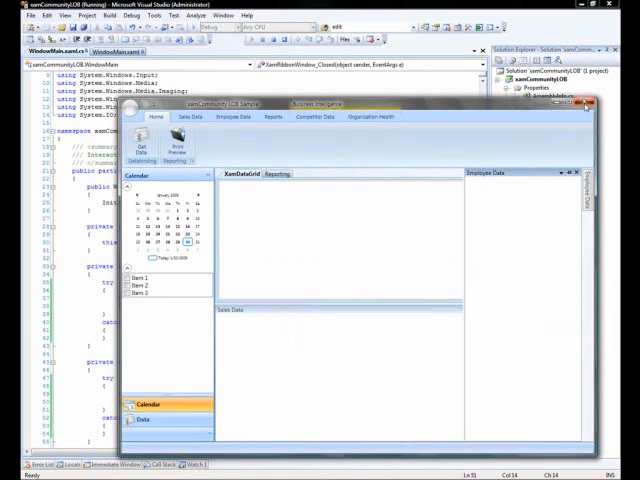
pyautogui.click(584, 104)
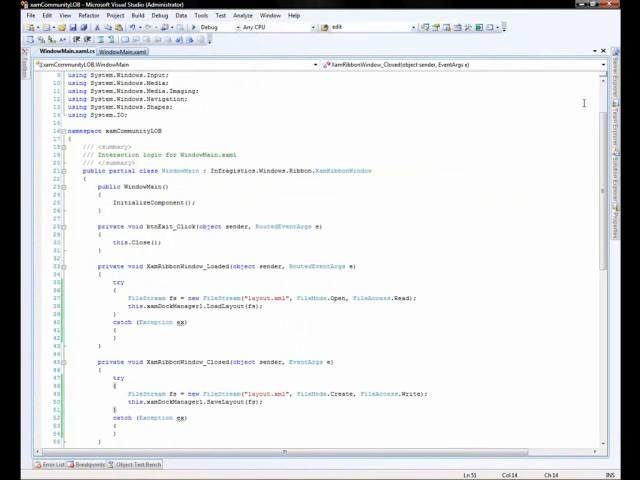
pyautogui.press('F5')
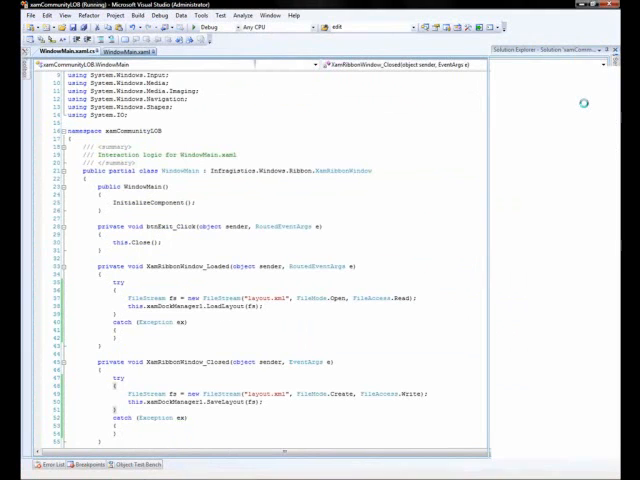